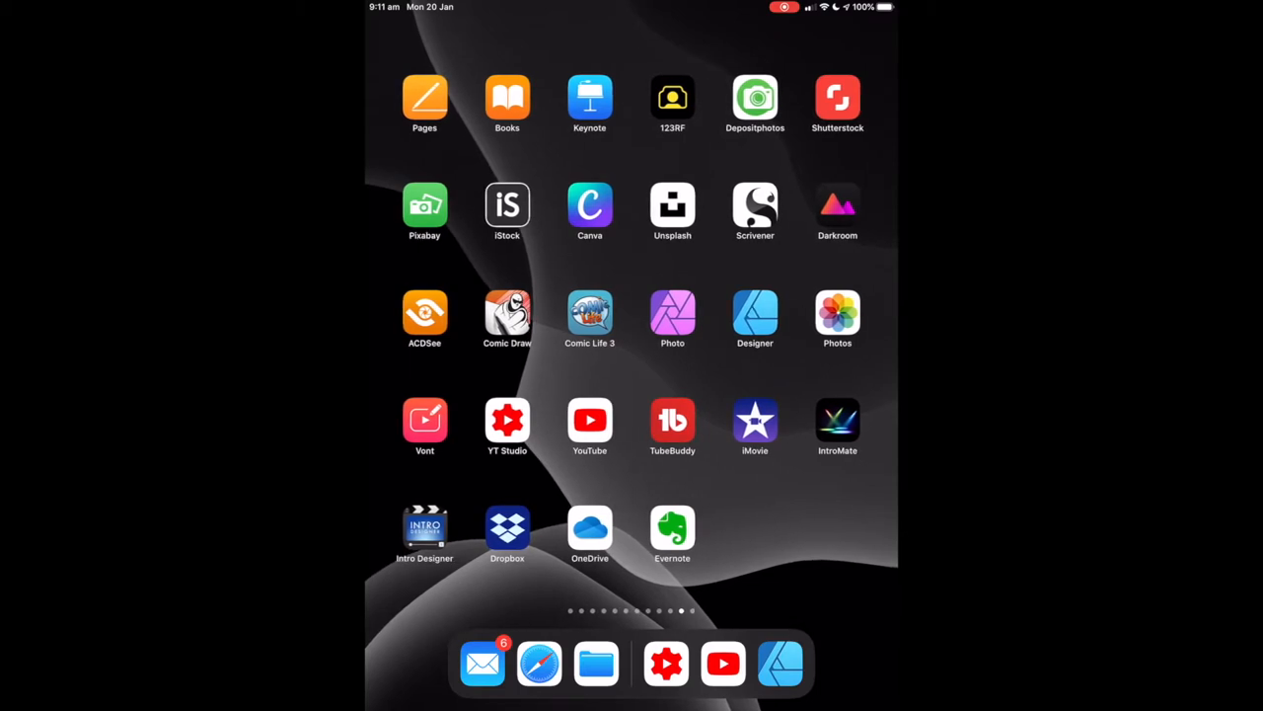
Launch Affinity Designer and open the Objects - Flipping and Rotating document.
left_click(755, 319)
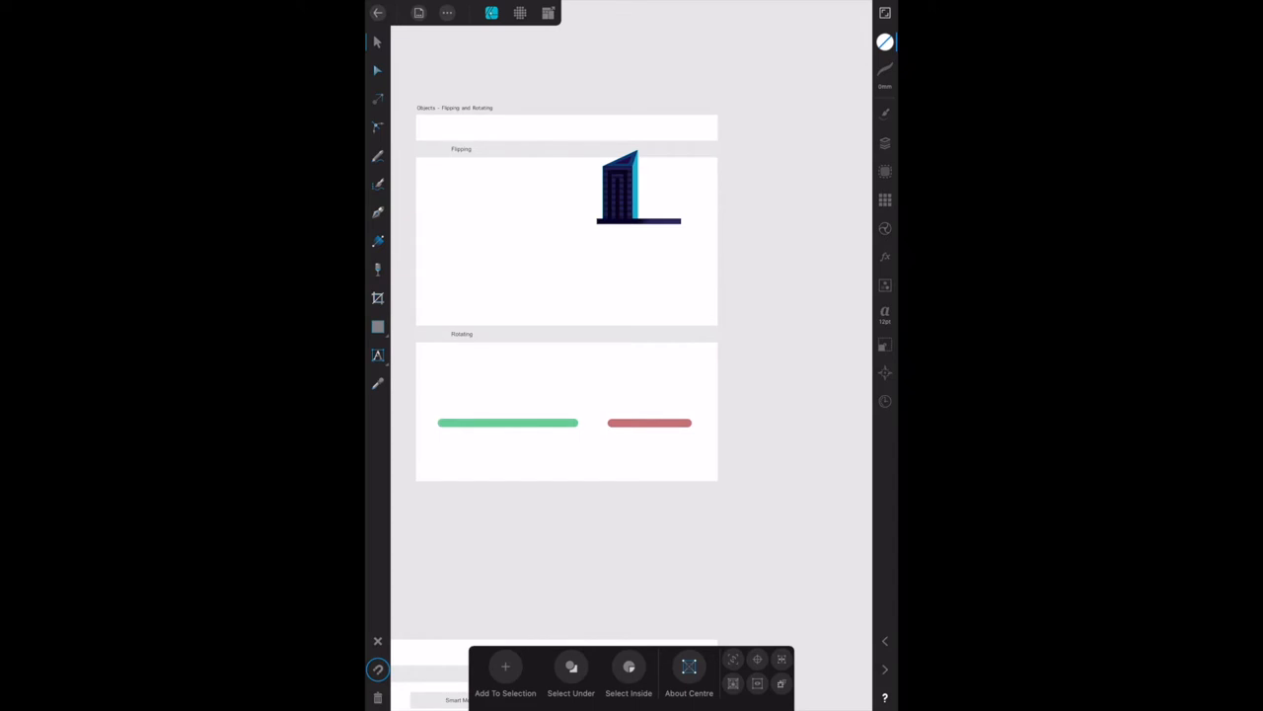
Show the layer list, expand the Flipping and Rotating artboard and select the Flipping layer.
left_click(885, 144)
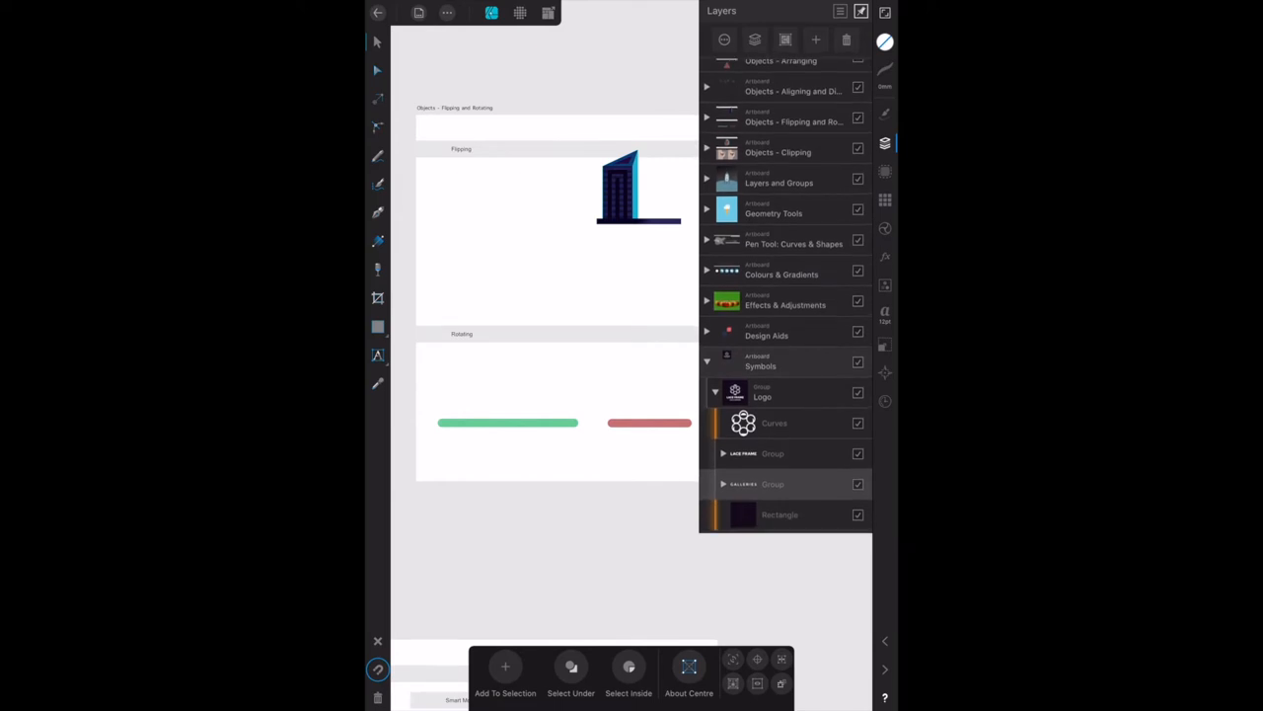
left_click(706, 117)
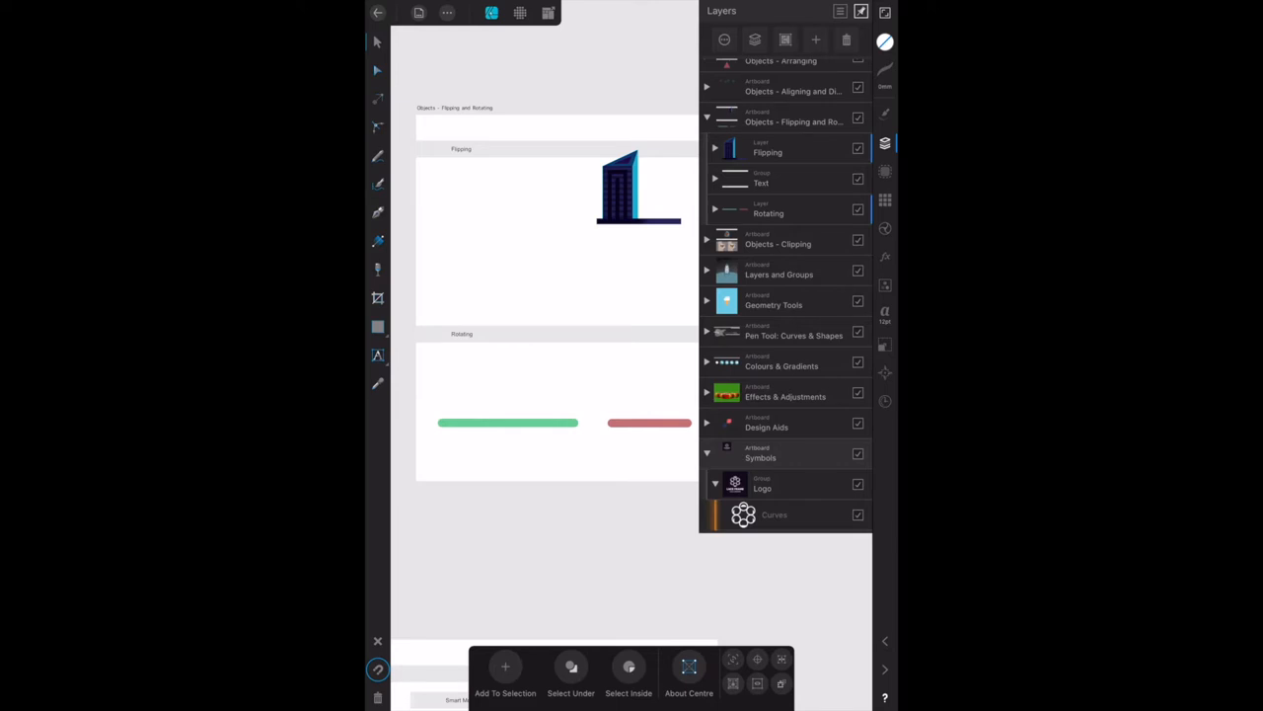
left_click(638, 188)
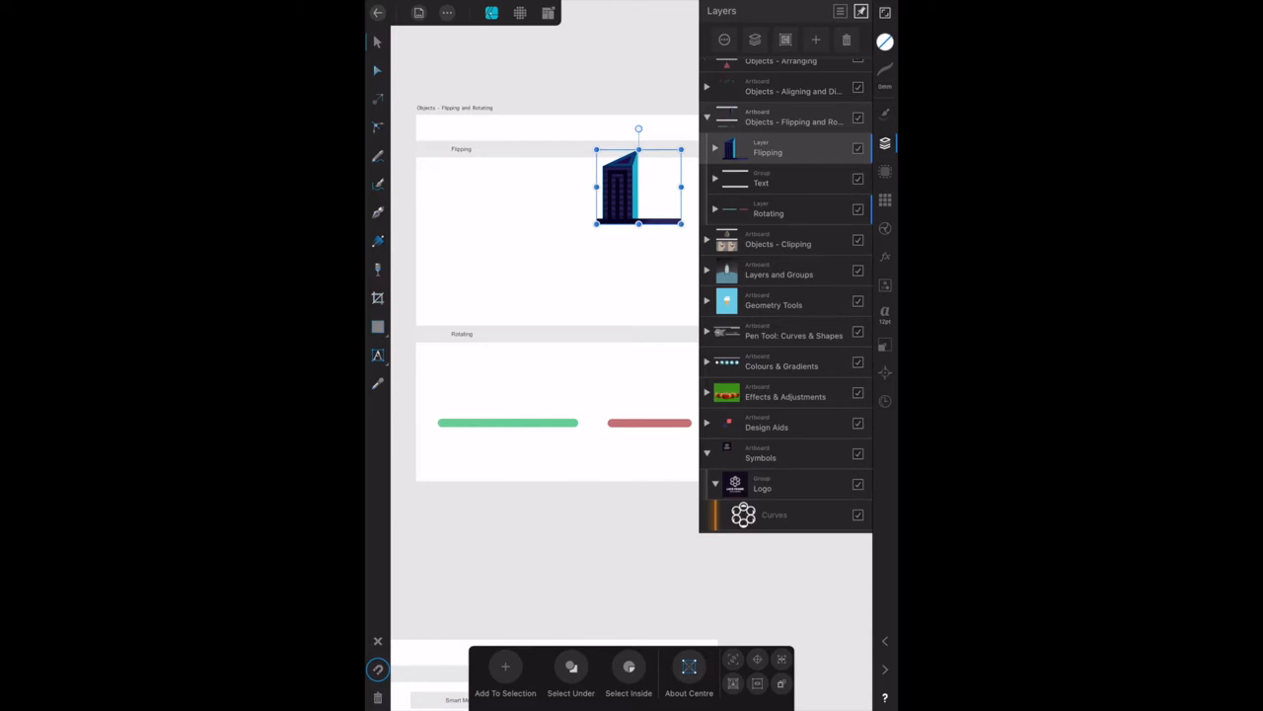
Duplicate the skyscraper's Flipping layer via its context menu and select the copy.
right_click(632, 188)
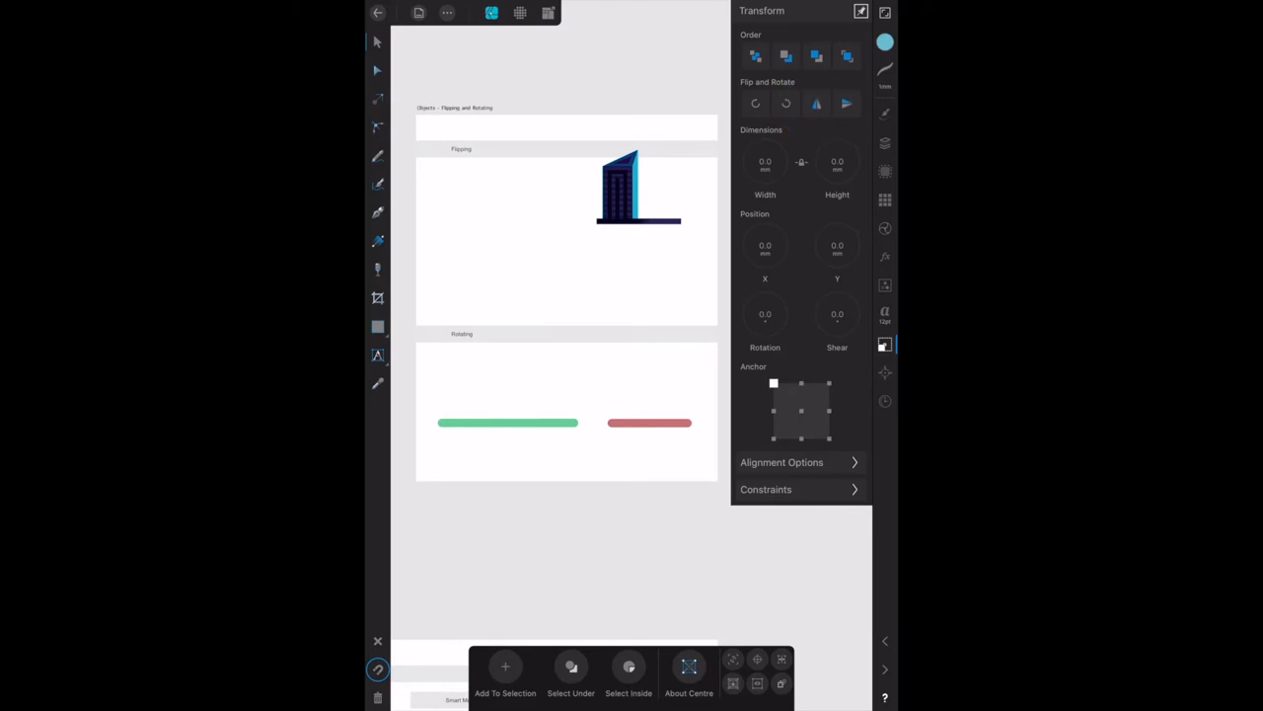
left_click(377, 70)
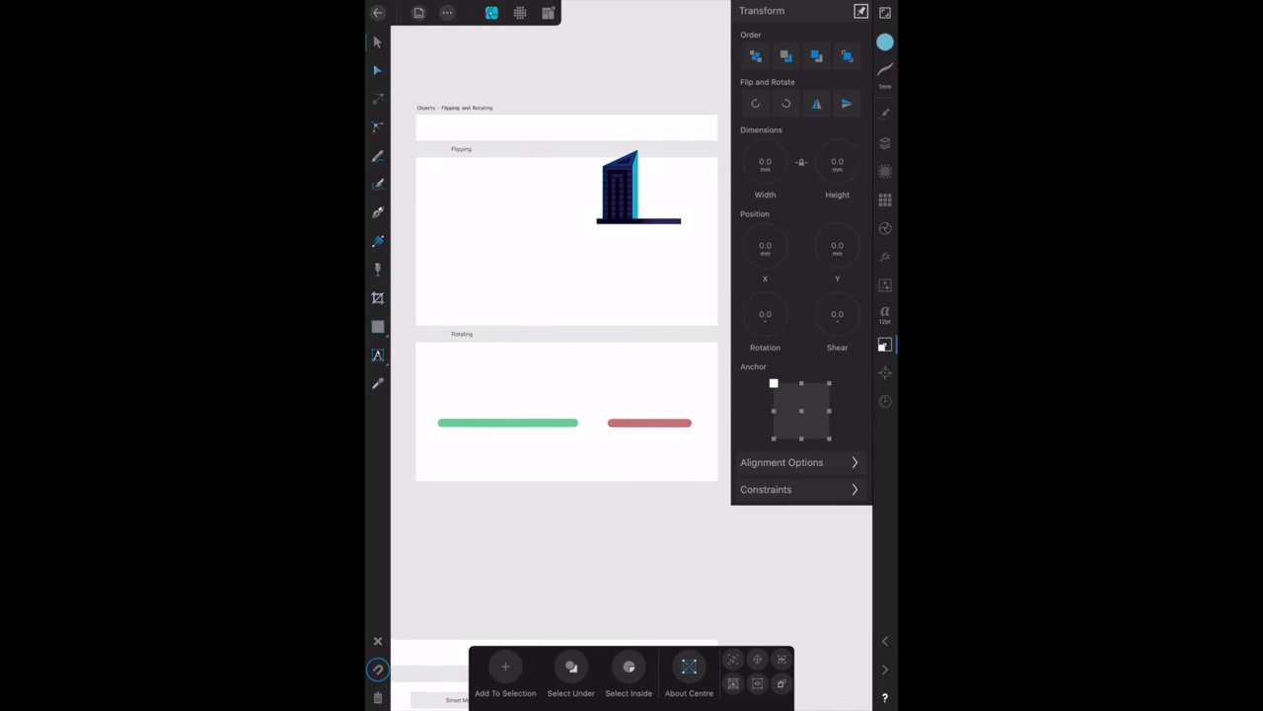
left_click(885, 143)
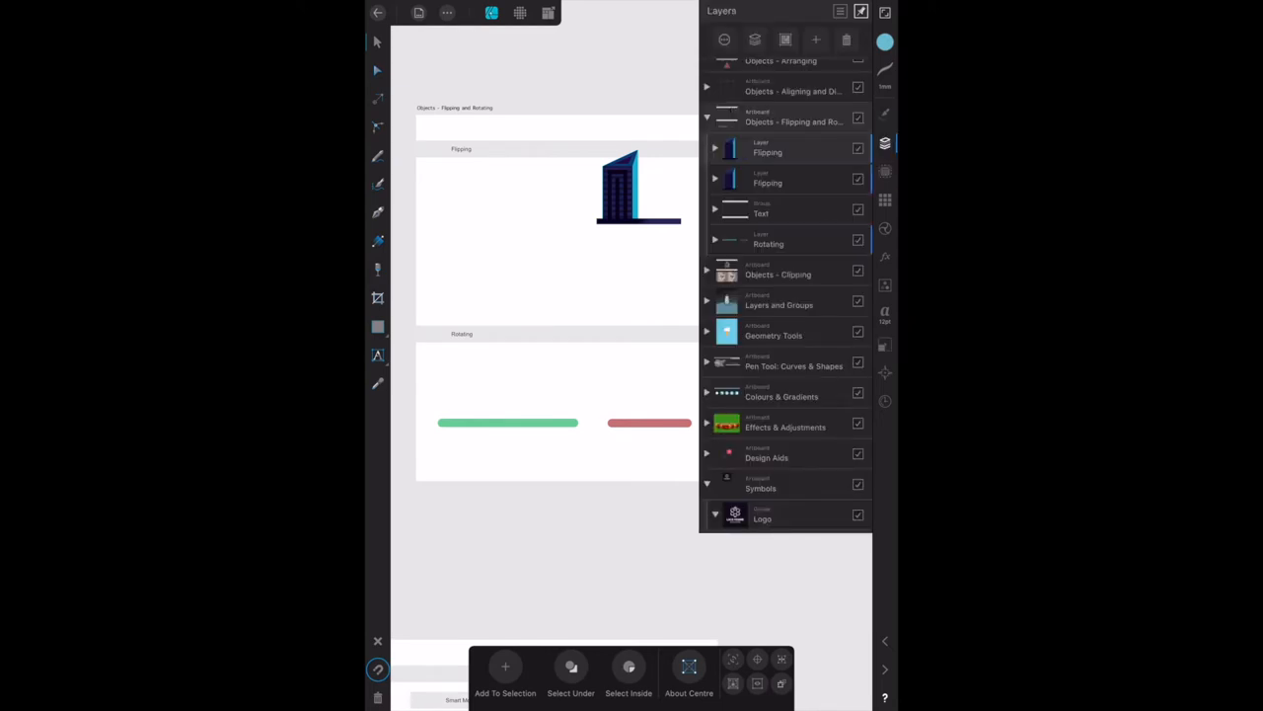
left_click(716, 148)
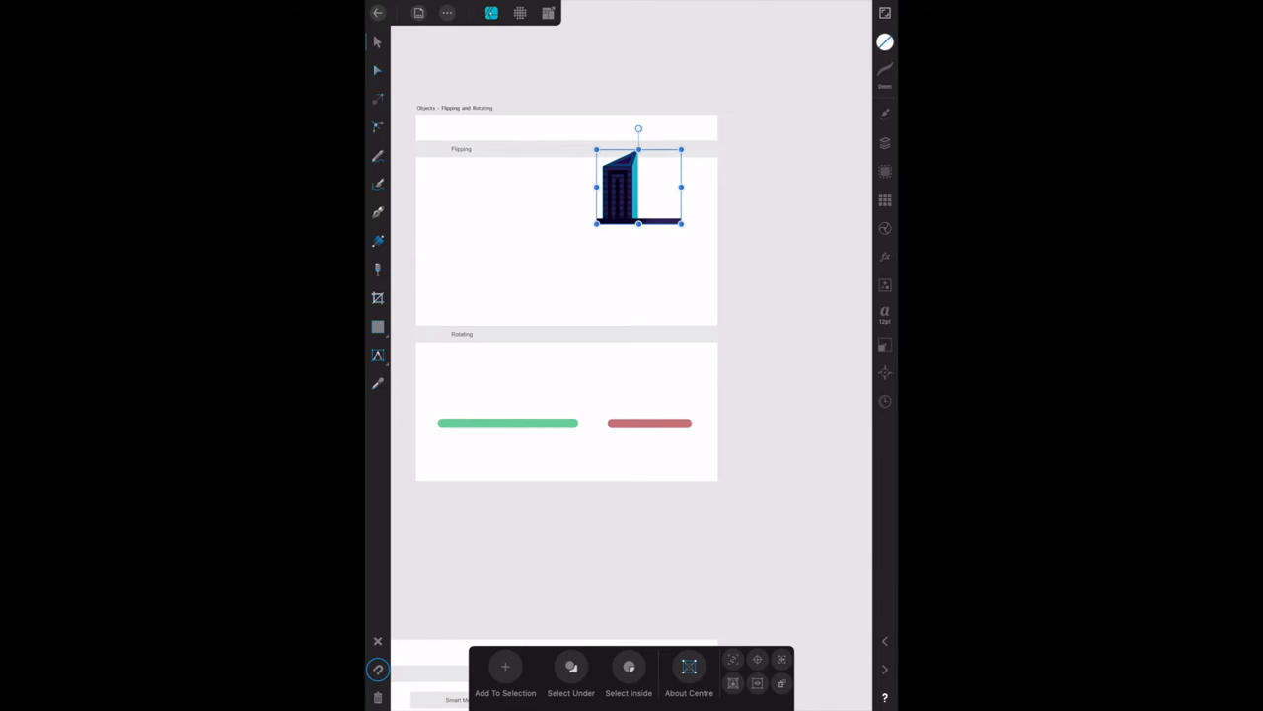
Rotate the skyscraper copy to 180° and drag it below the original's base.
left_click(885, 344)
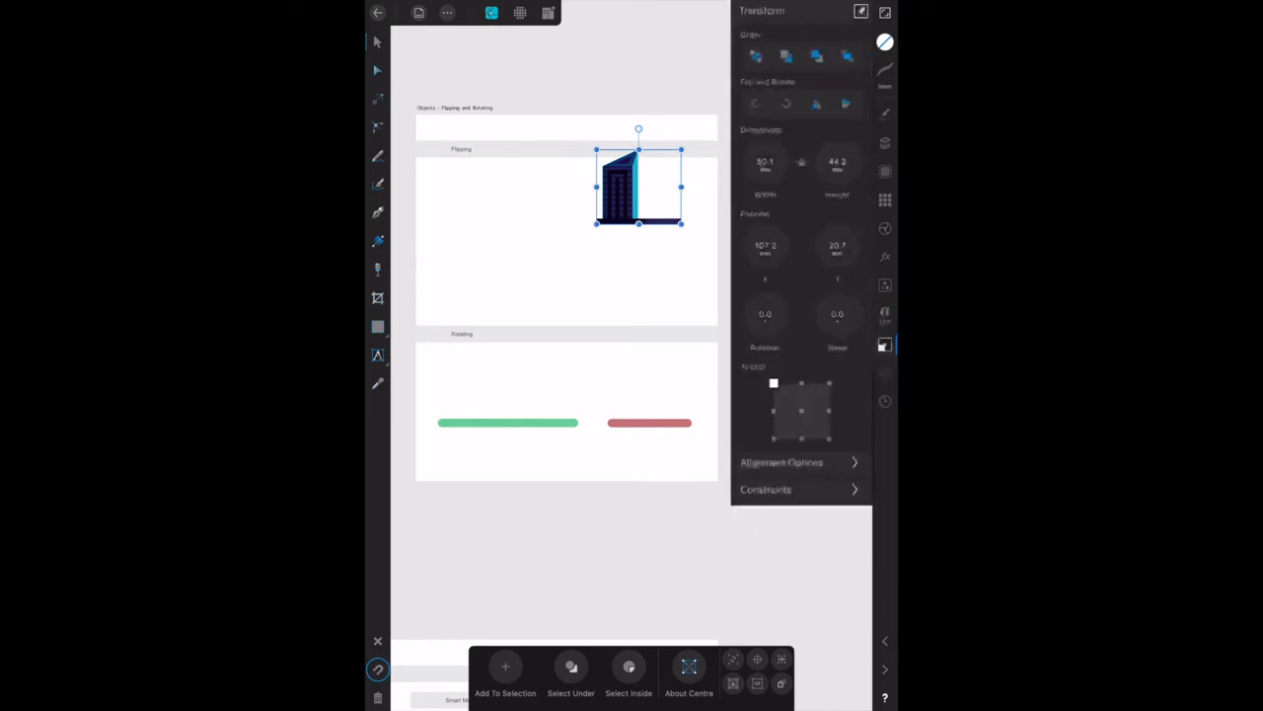
left_click(816, 103)
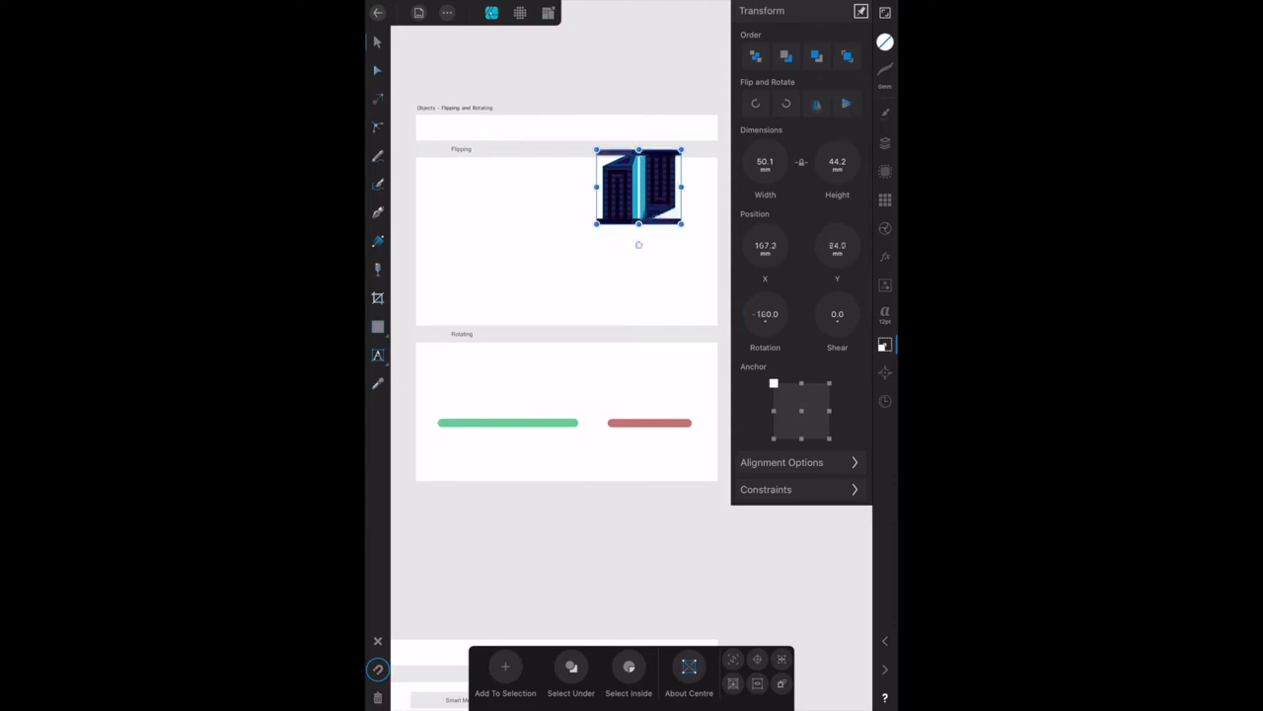
left_click(816, 102)
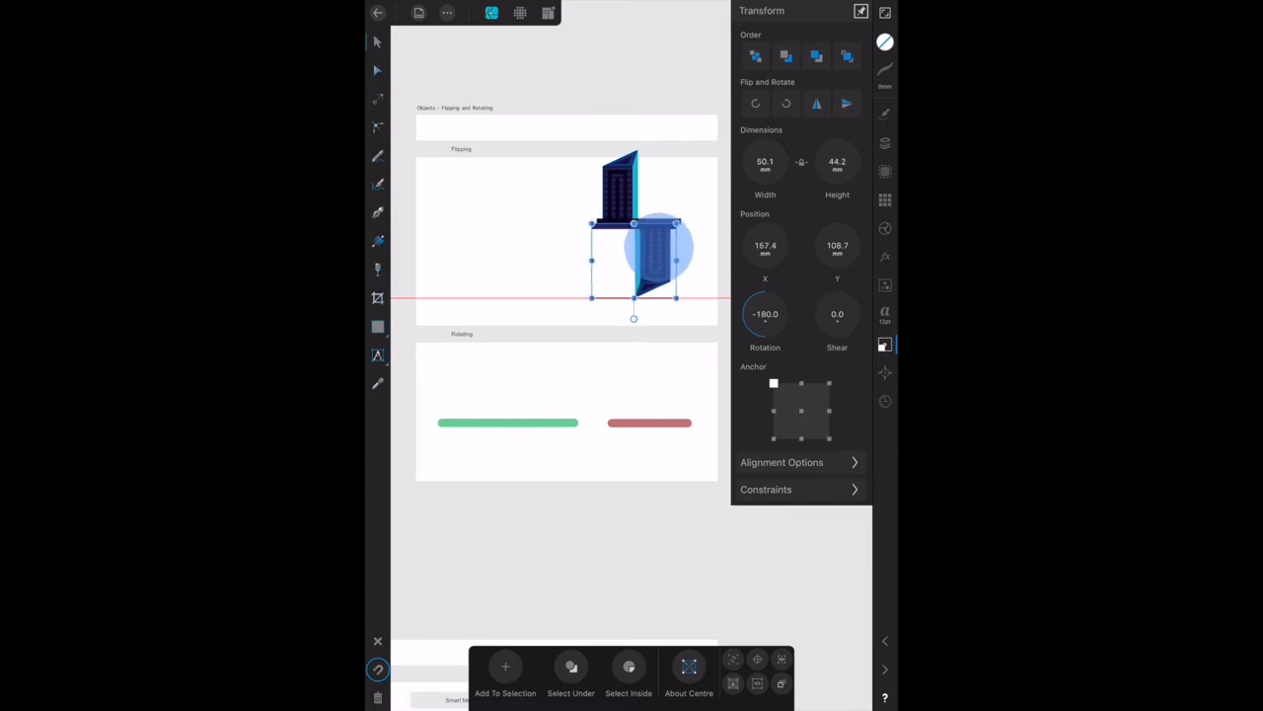
left_click_drag(652, 237, 635, 237)
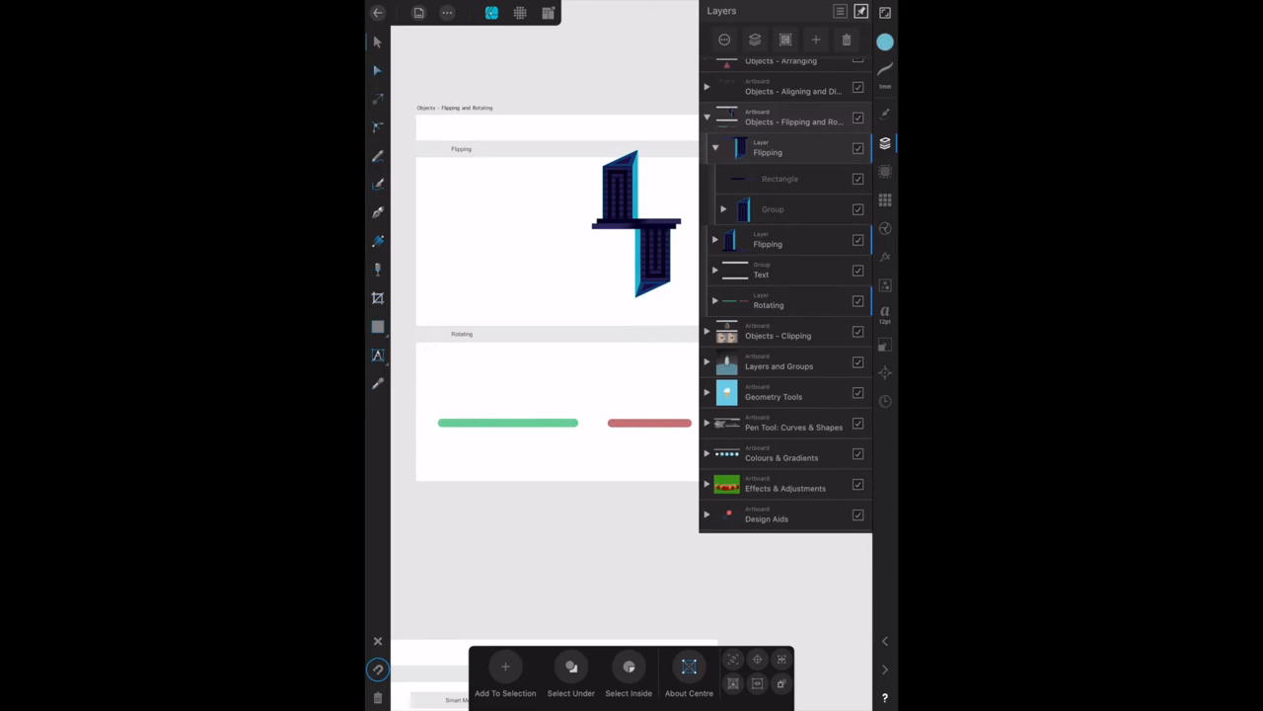
Expand the Rotating layer and tilt the green bar downward to the right.
left_click(715, 301)
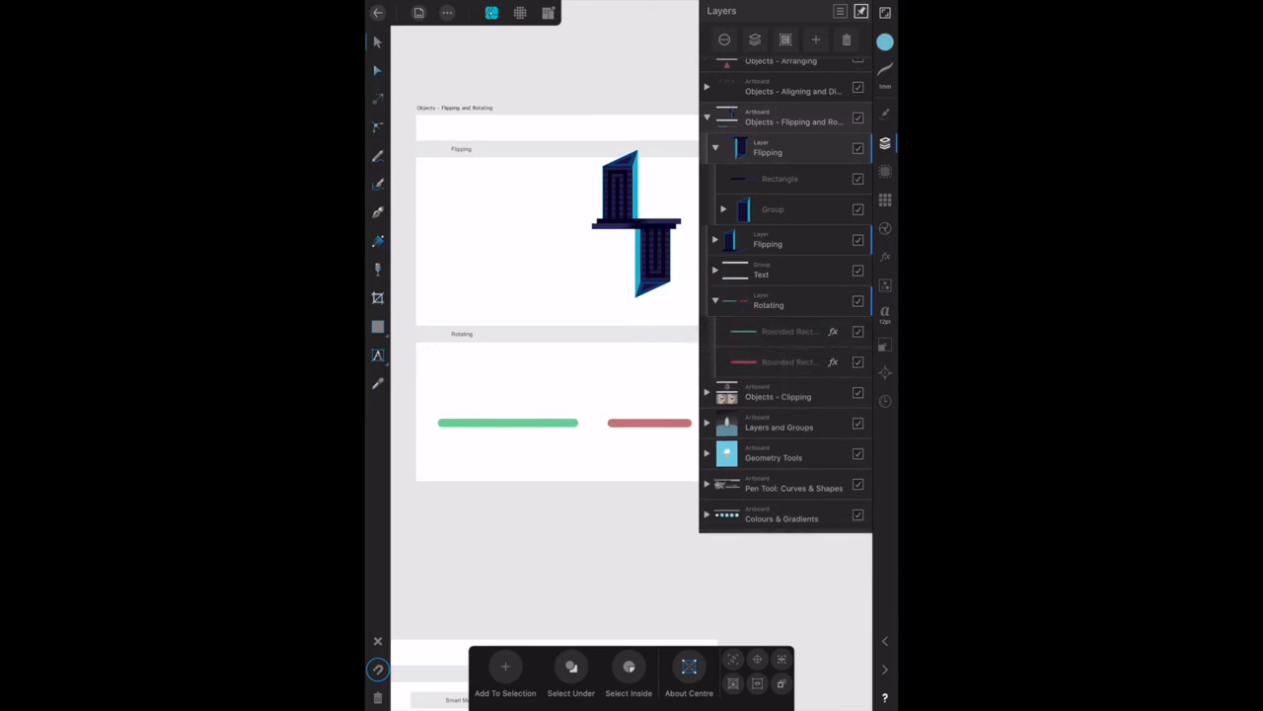
left_click(509, 422)
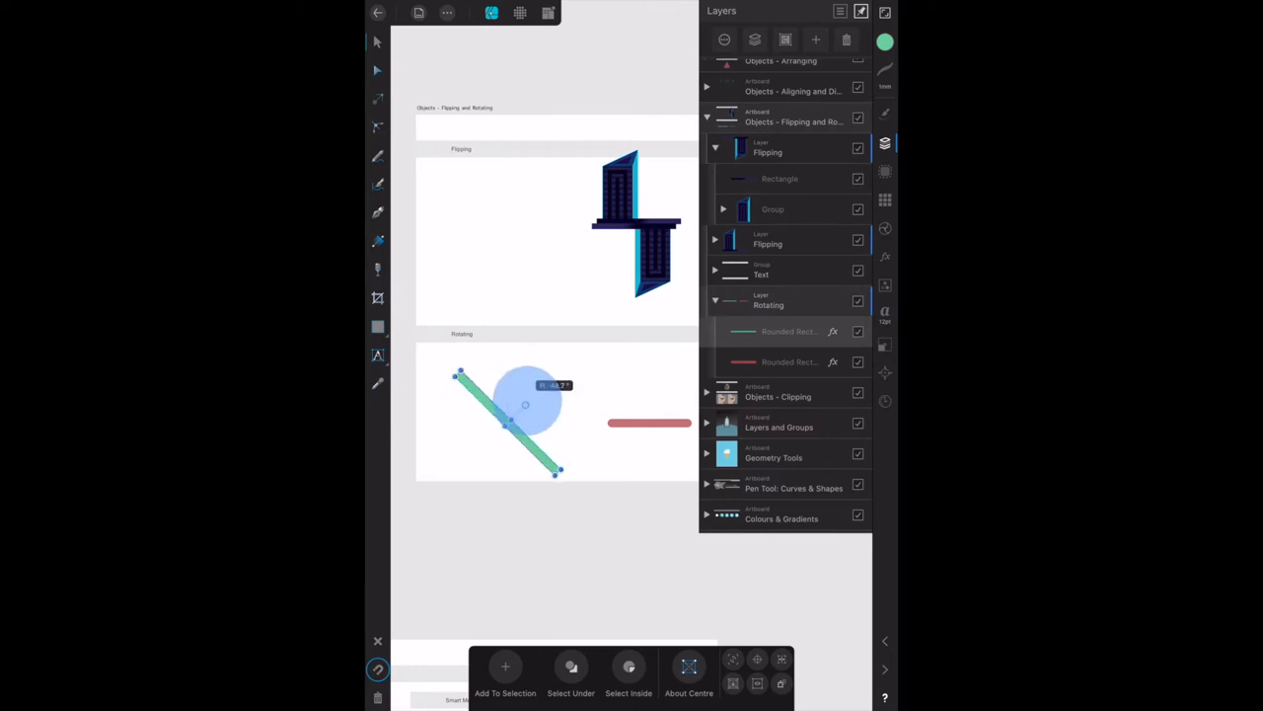
left_click_drag(557, 474, 577, 424)
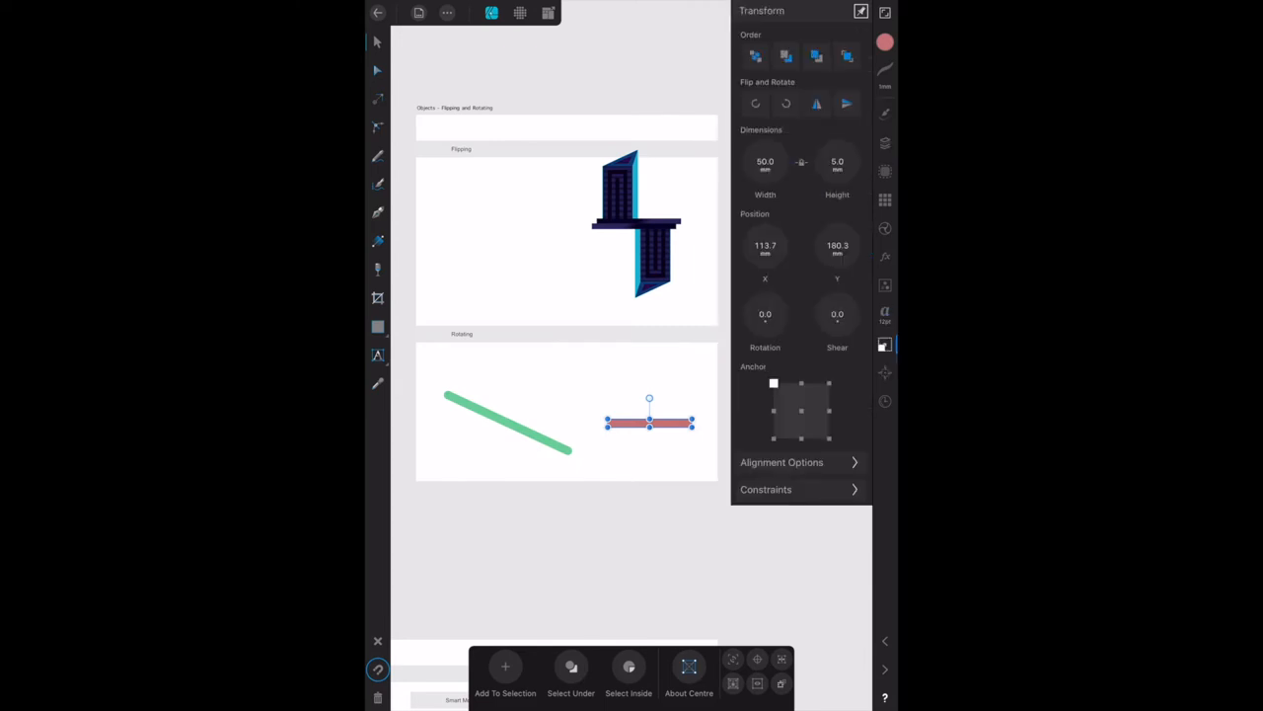
Rotate the red bar a step and set its Transform anchor to the top-left corner.
left_click(755, 104)
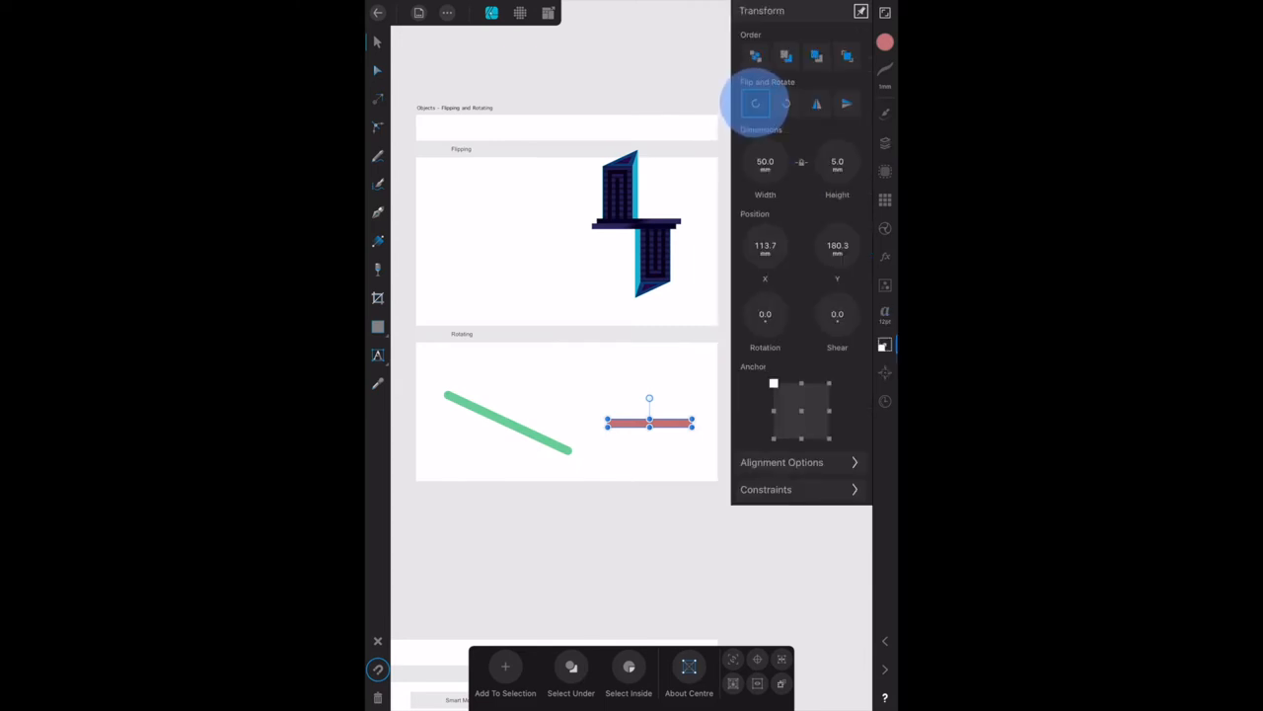
left_click(756, 102)
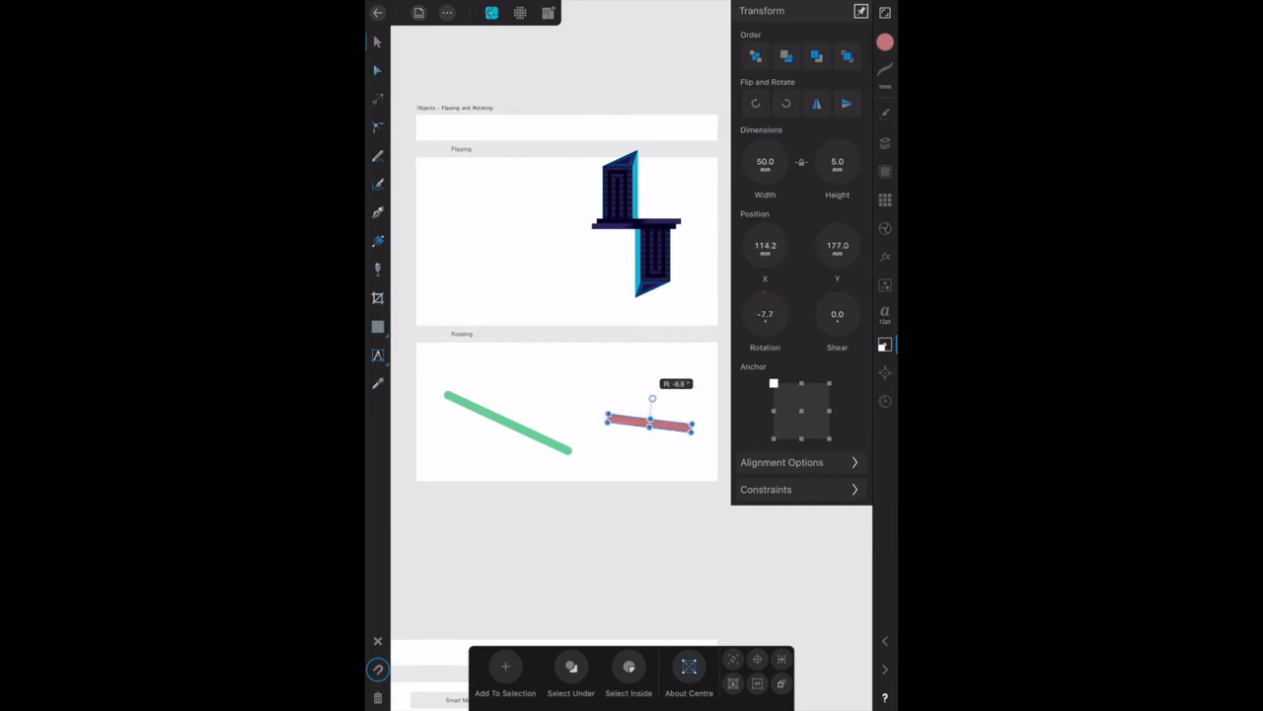
left_click(801, 411)
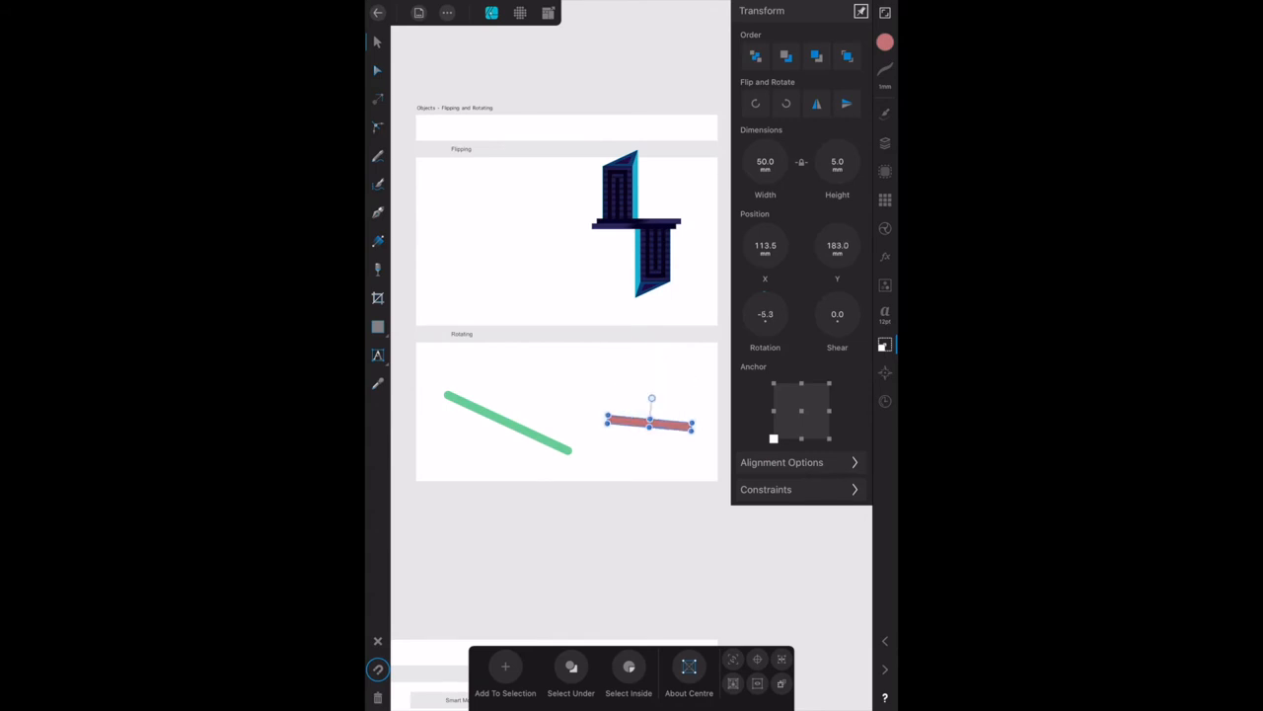
left_click(774, 384)
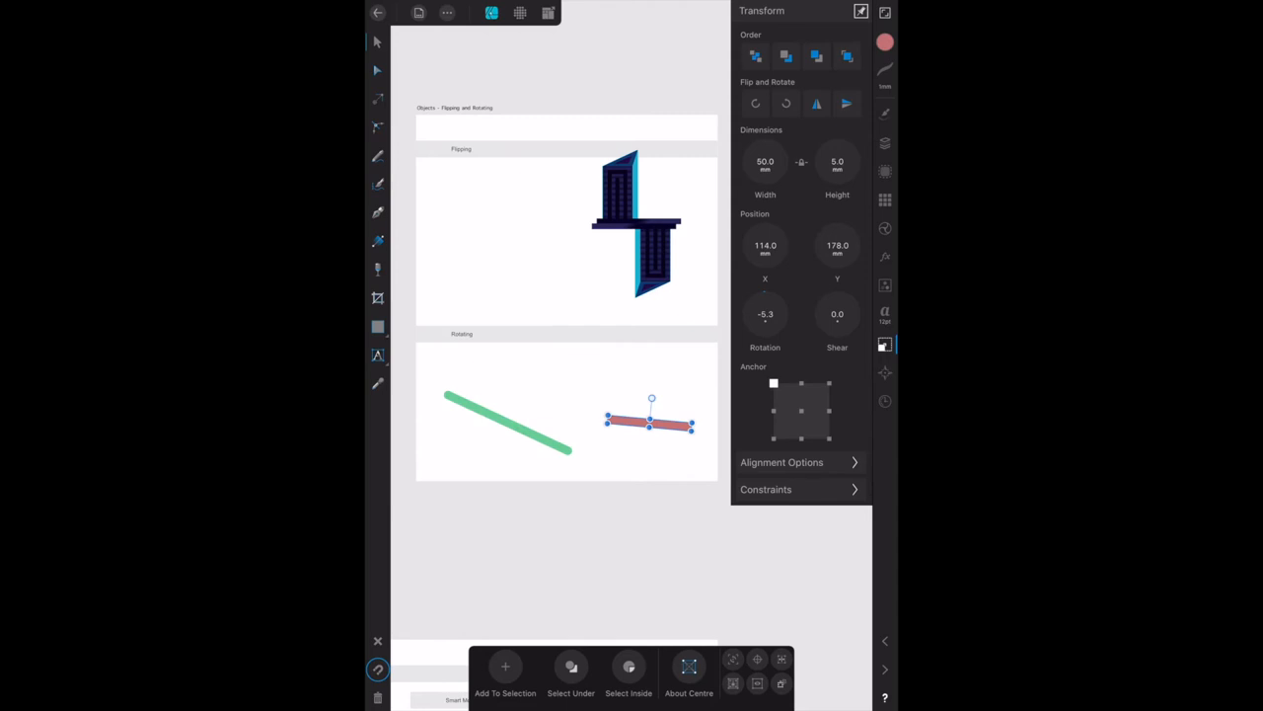
left_click(782, 462)
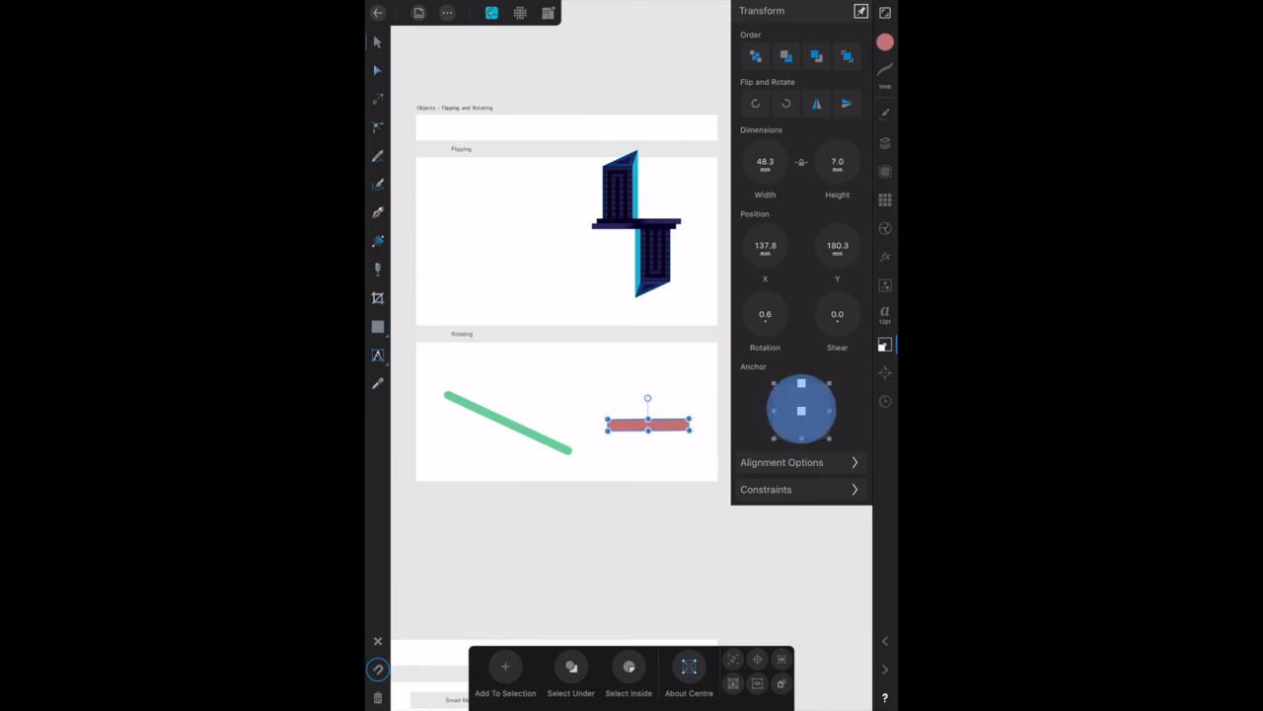
Tilt the red bar about -6.7° around its centre and move it back to its spot.
left_click_drag(646, 395, 686, 414)
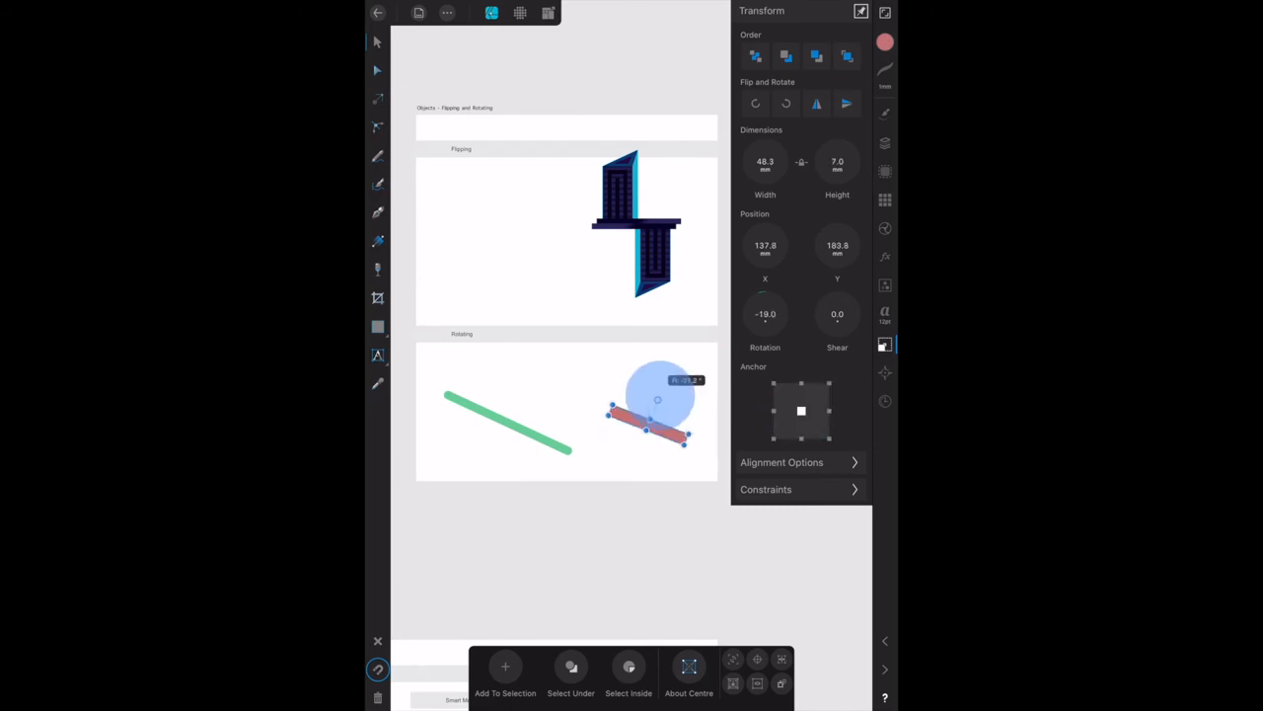
left_click_drag(657, 400, 657, 399)
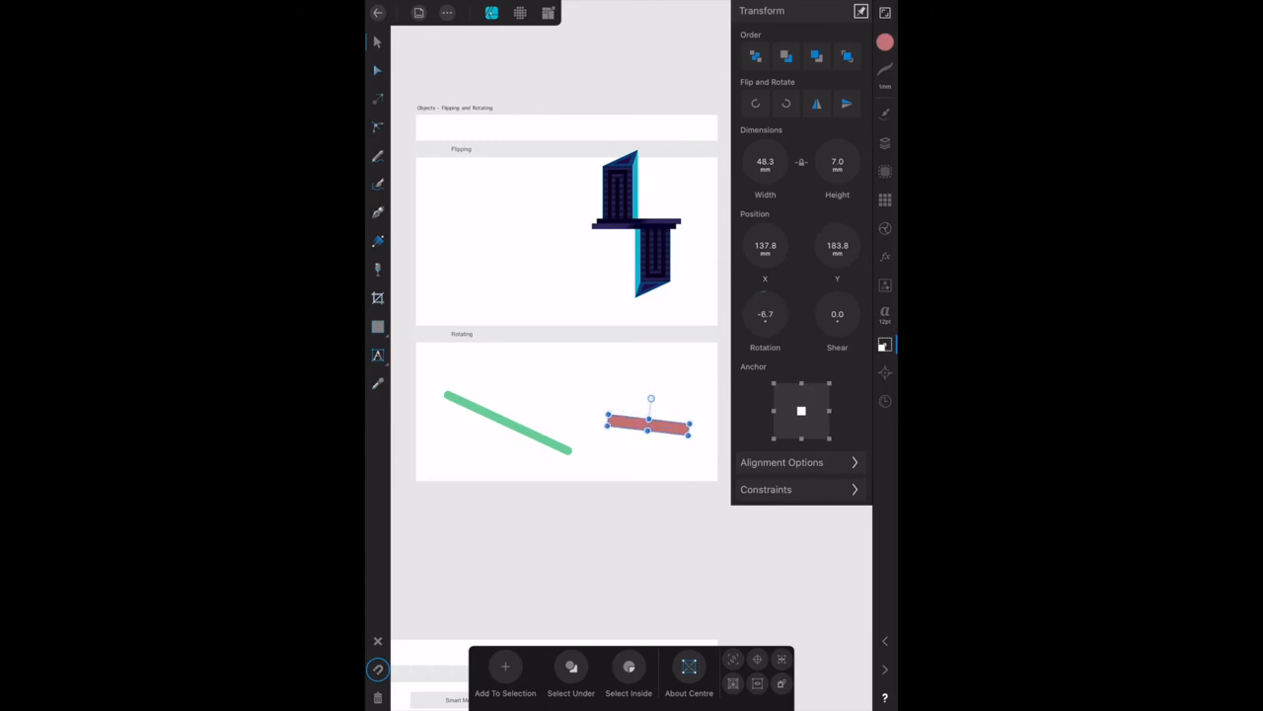
left_click(765, 245)
type("90")
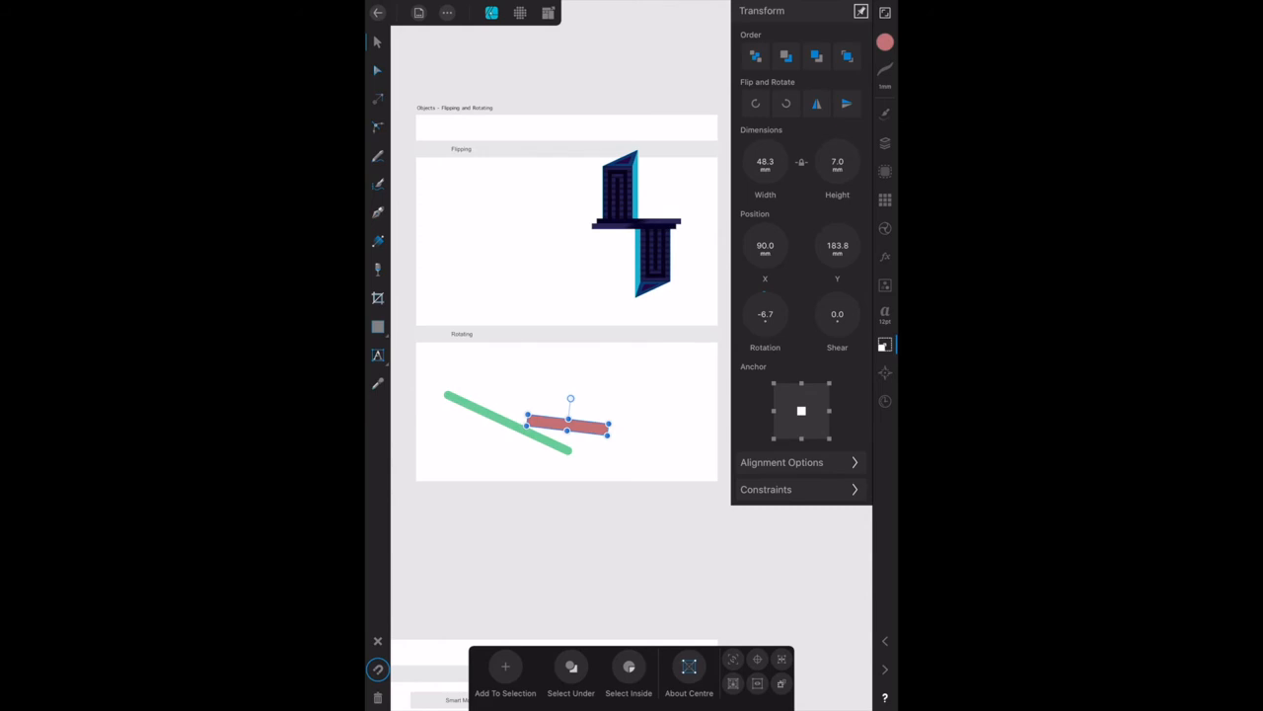
left_click_drag(567, 423, 650, 422)
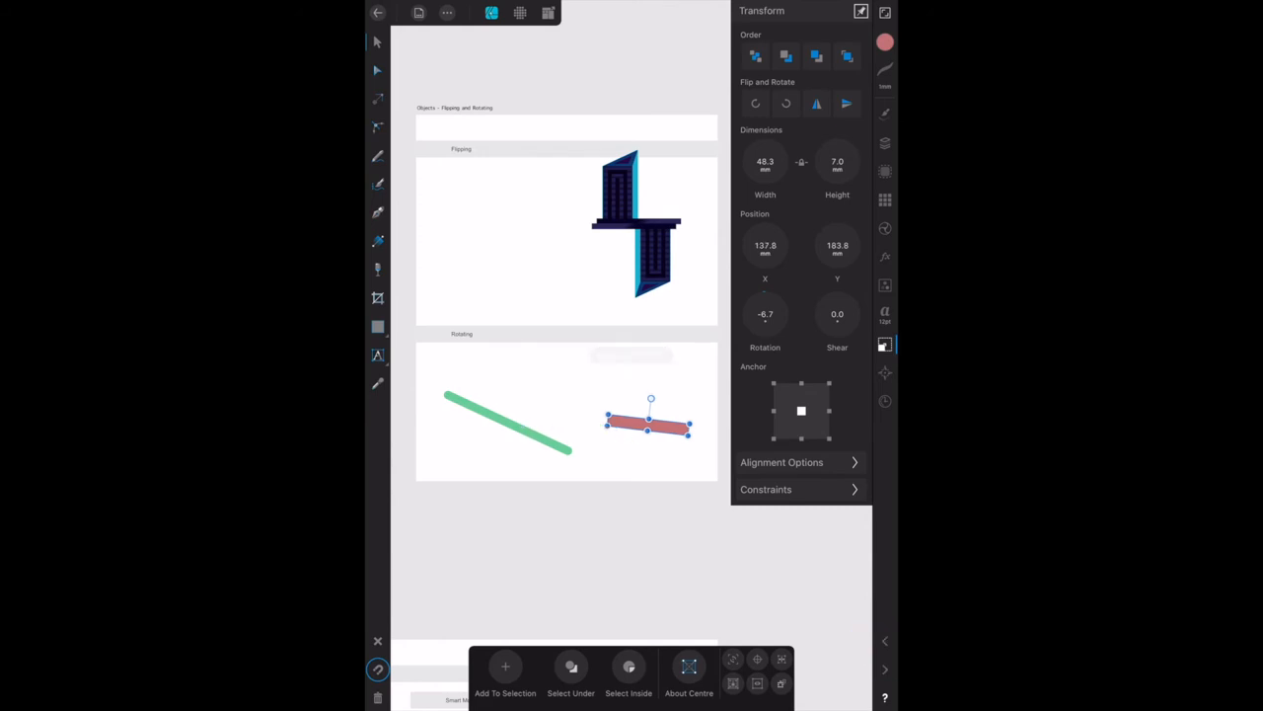
left_click(774, 382)
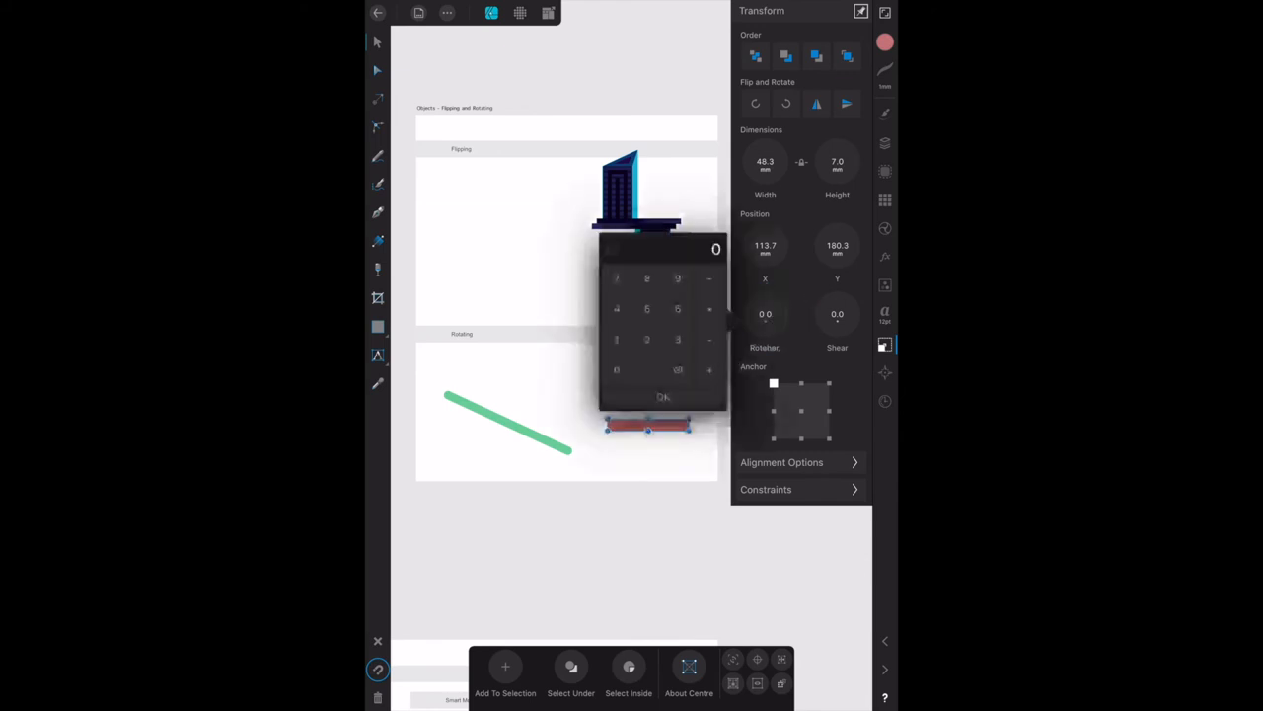
Enter 0 rotation for the red bar, then adjust its tilt upward to roughly 21°.
left_click(647, 339)
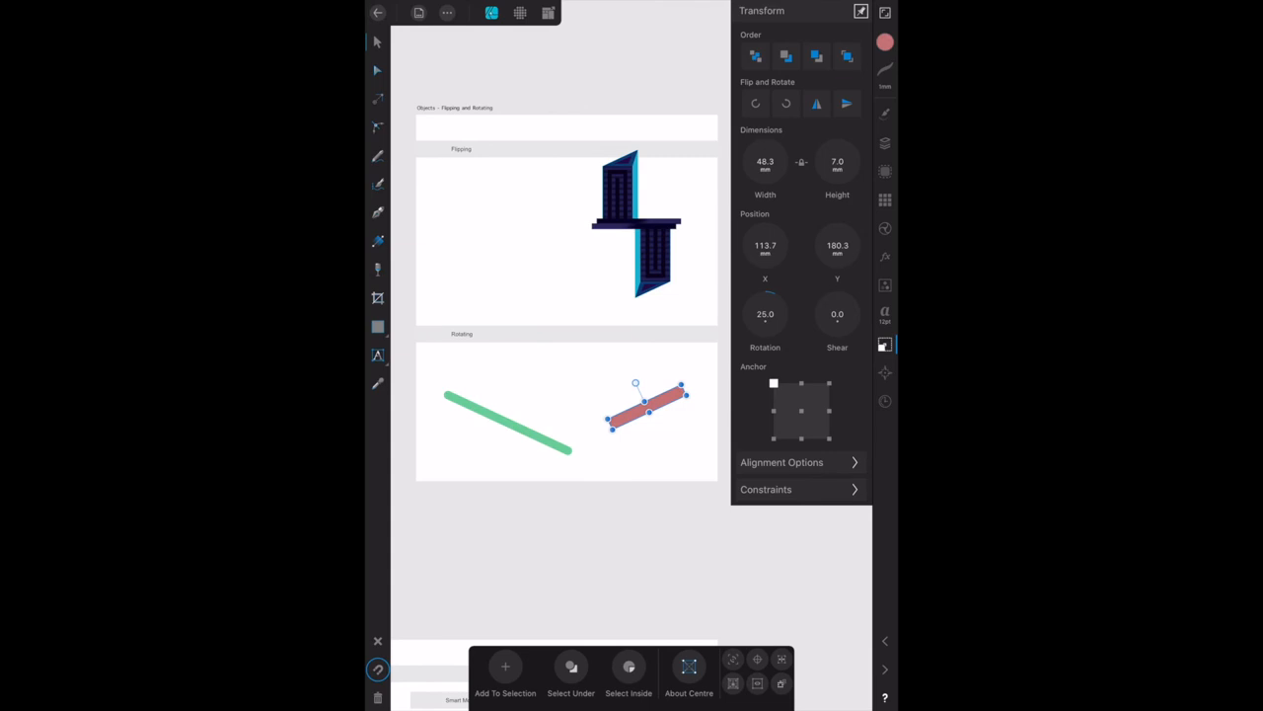
left_click(765, 313)
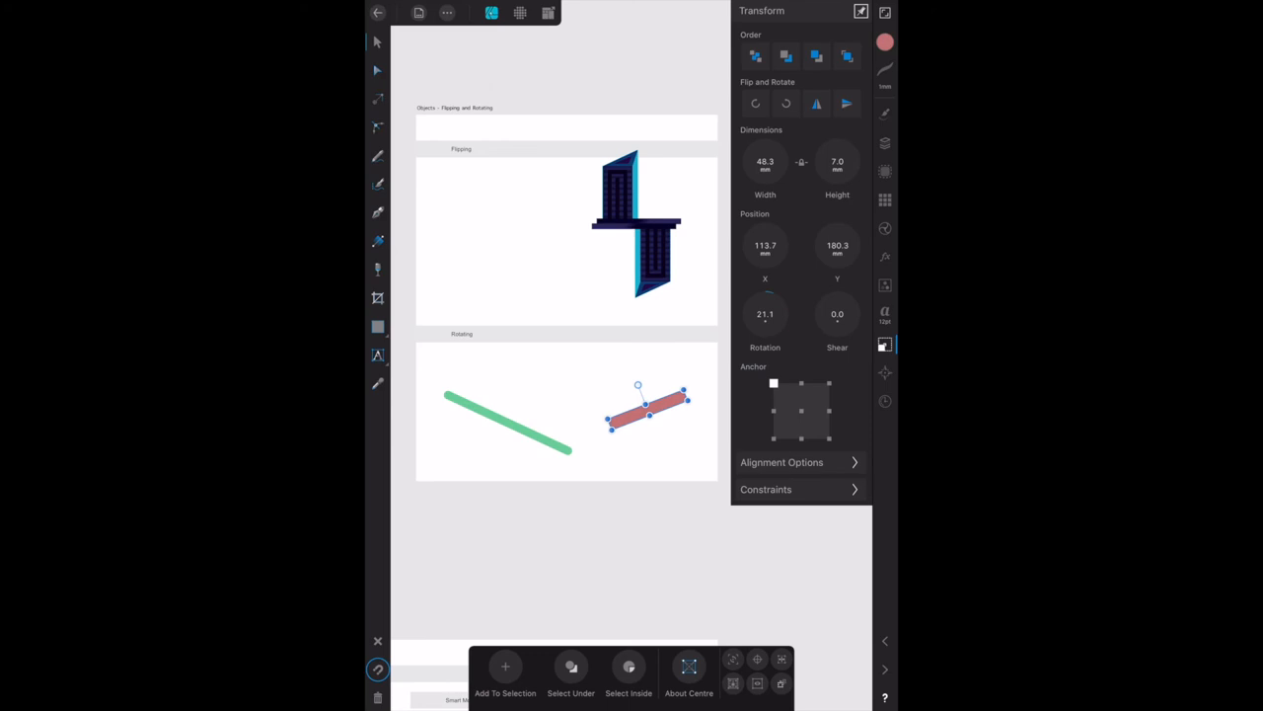
left_click(829, 438)
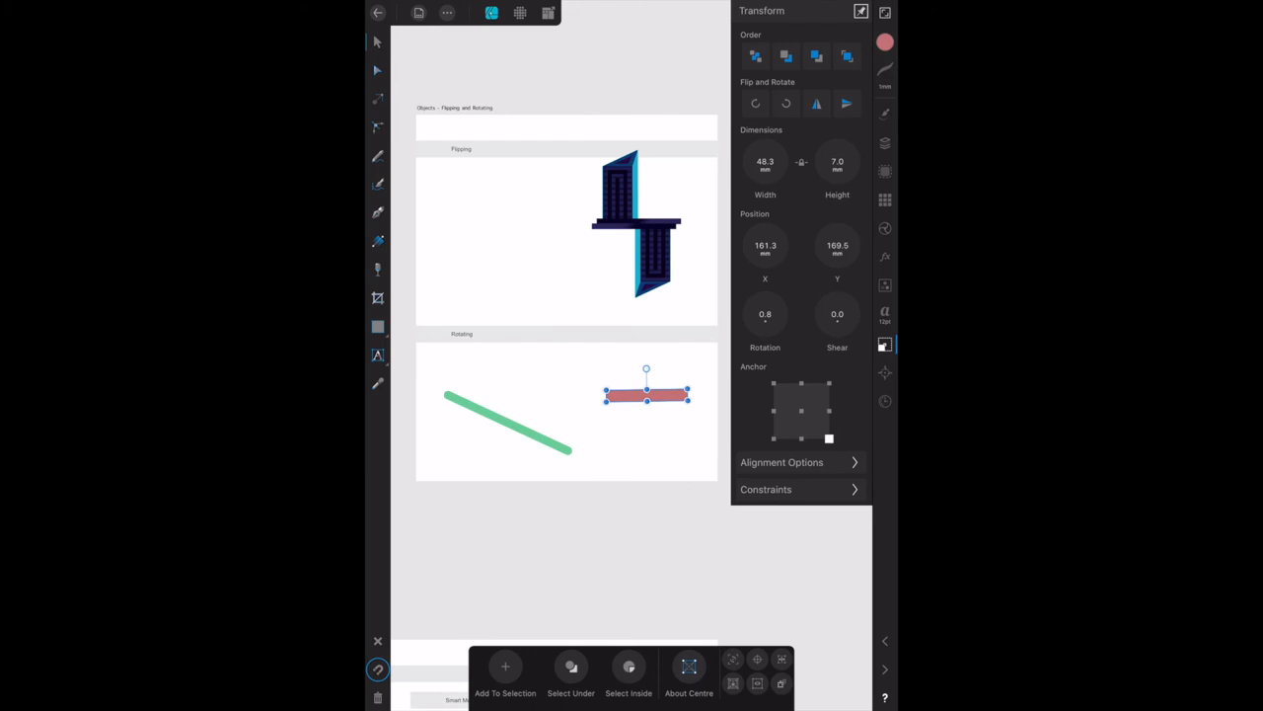
Anchor the red bar at its top-right corner and edit its rotation to level it.
left_click(829, 383)
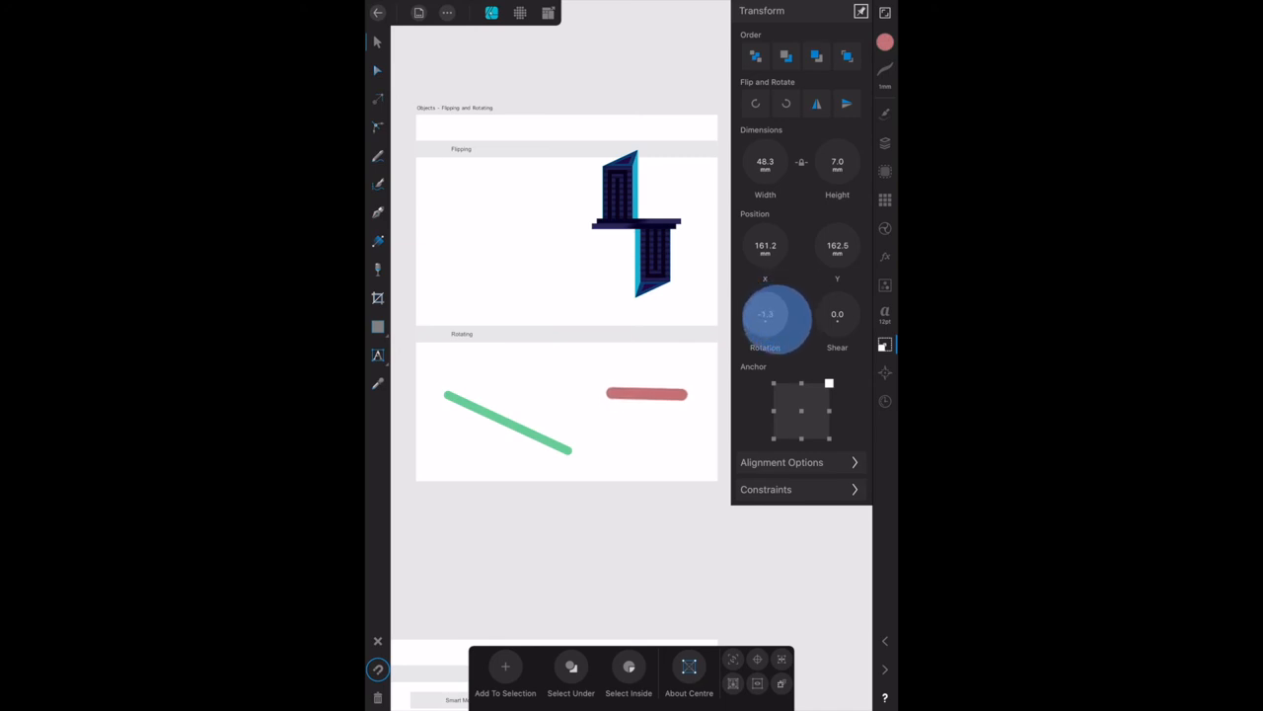
left_click(765, 314)
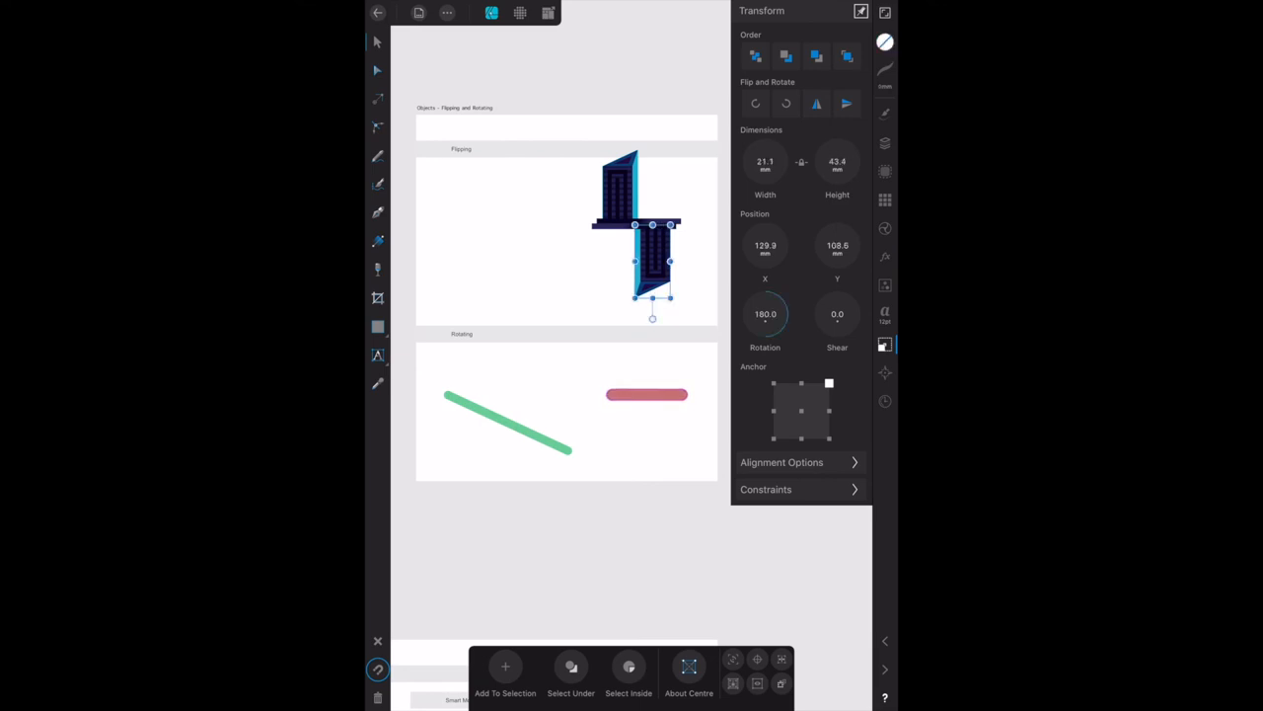
Swing the lower skyscraper, then enter an exact 180° rotation and confirm.
left_click(765, 314)
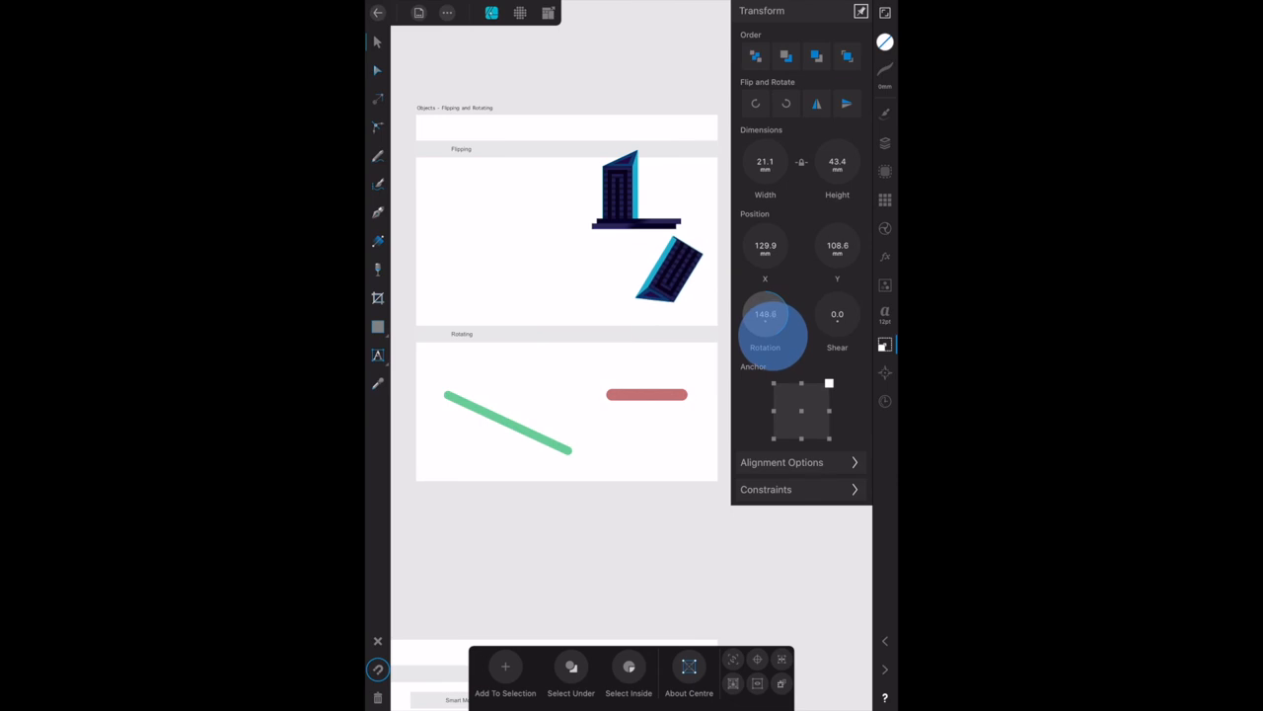
left_click_drag(765, 314, 765, 291)
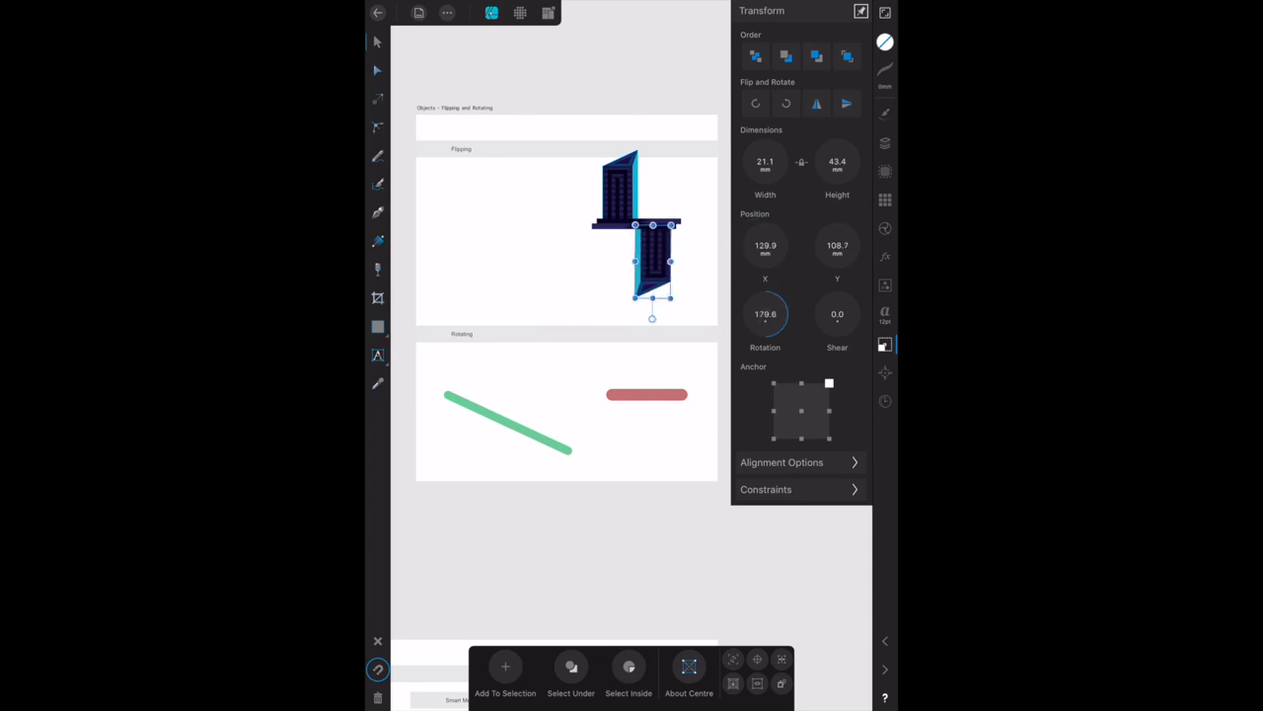
left_click(765, 314)
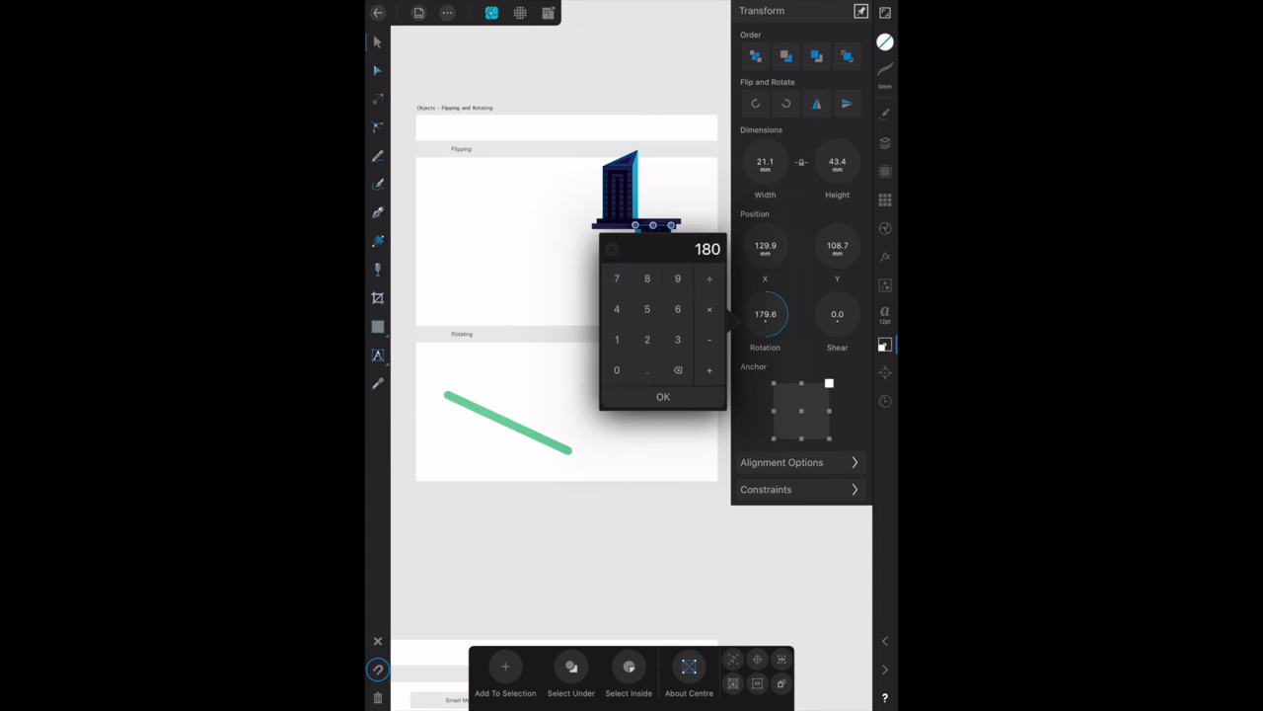
left_click(662, 396)
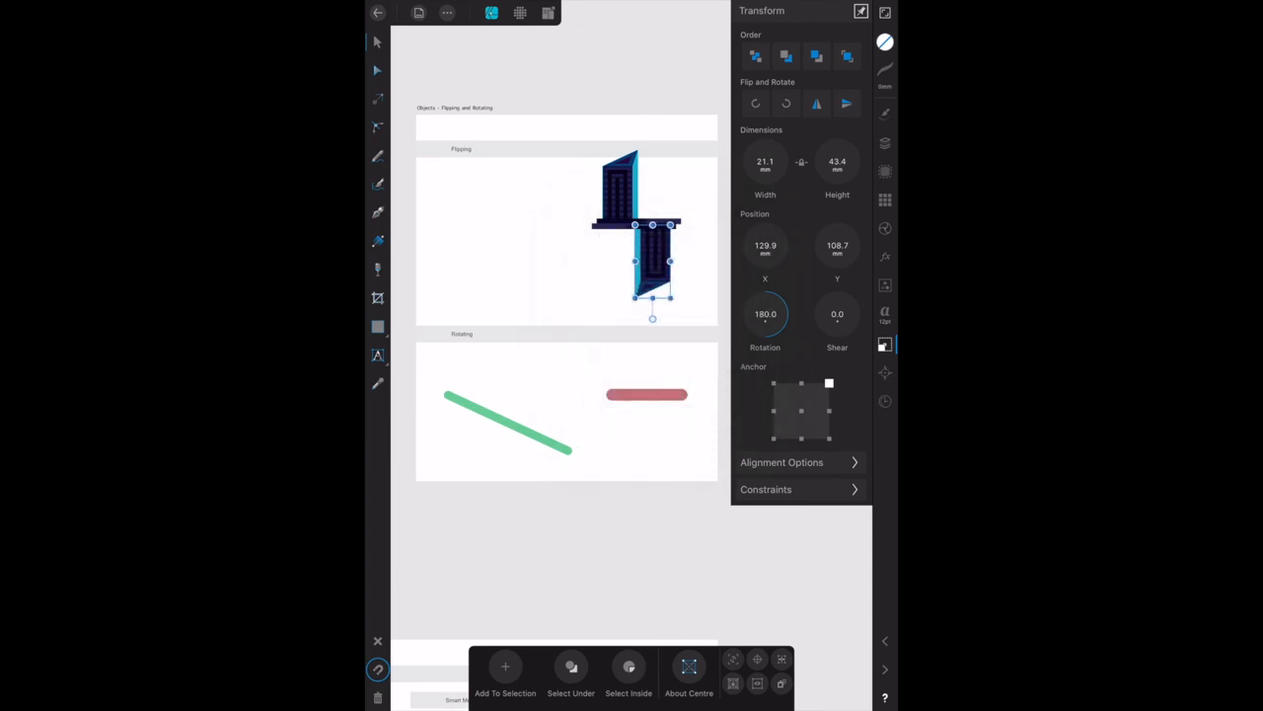